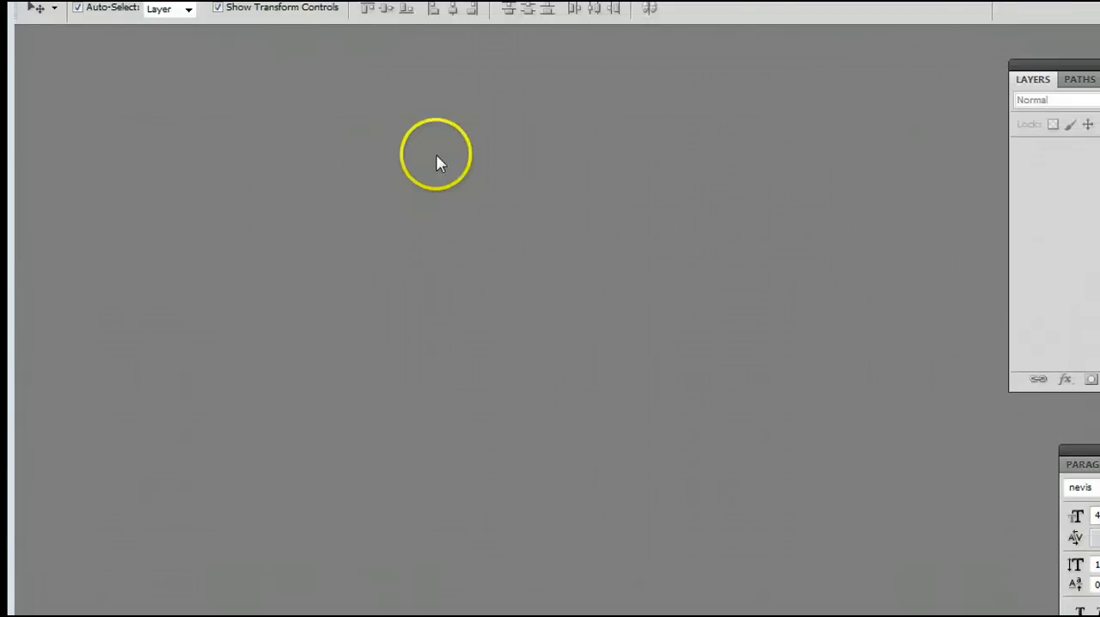
# Step: Show the file commands from the menu bar with no document open yet
pyautogui.click(64, 17)
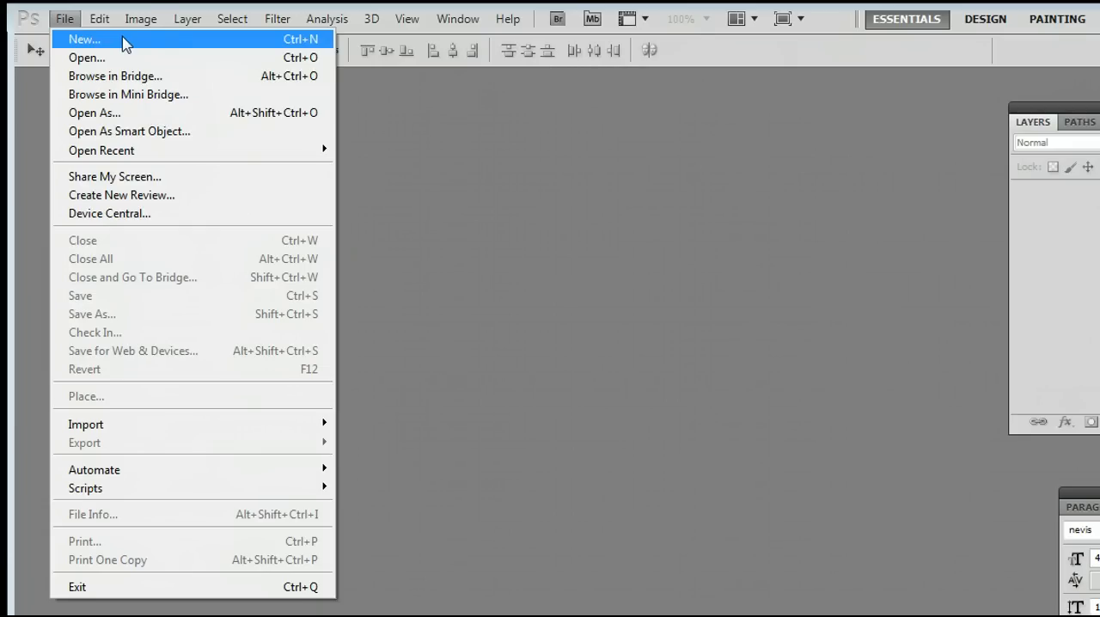
pyautogui.moveTo(153, 50)
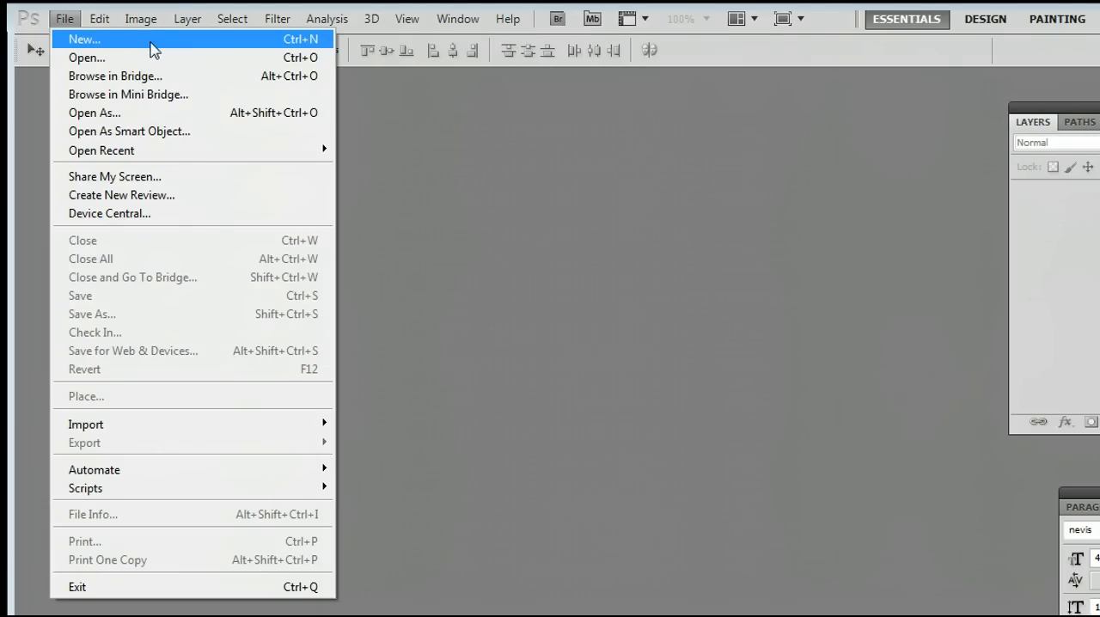
pyautogui.moveTo(189, 52)
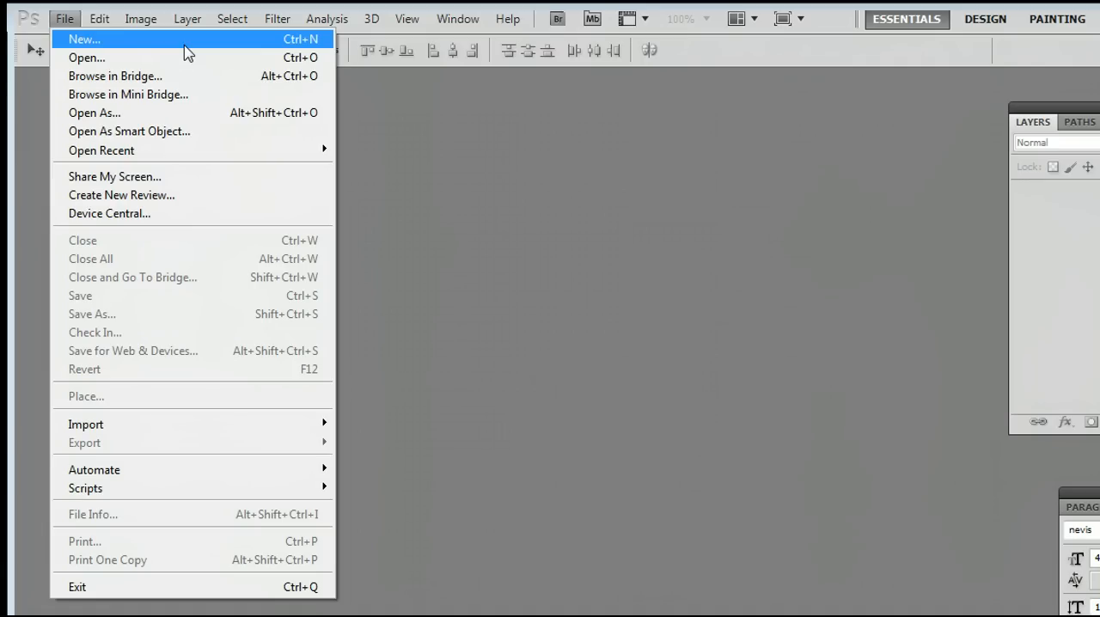
# Step: Create a blank white U.S. Paper letter document, 8.5 by 11 inches at 300 pixels/inch
pyautogui.click(83, 39)
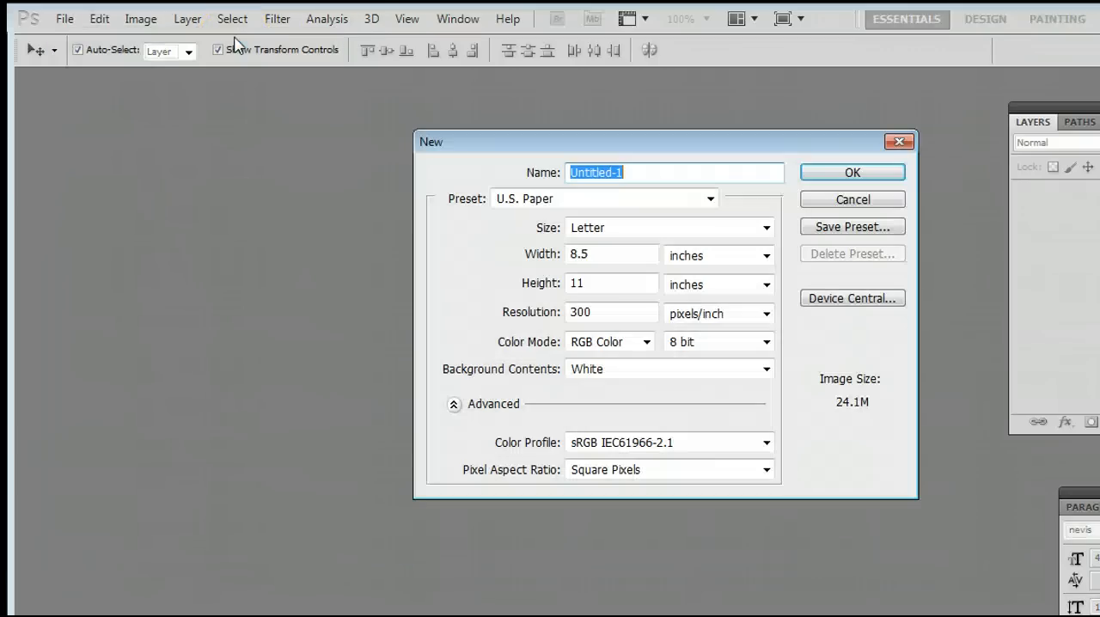
pyautogui.click(710, 199)
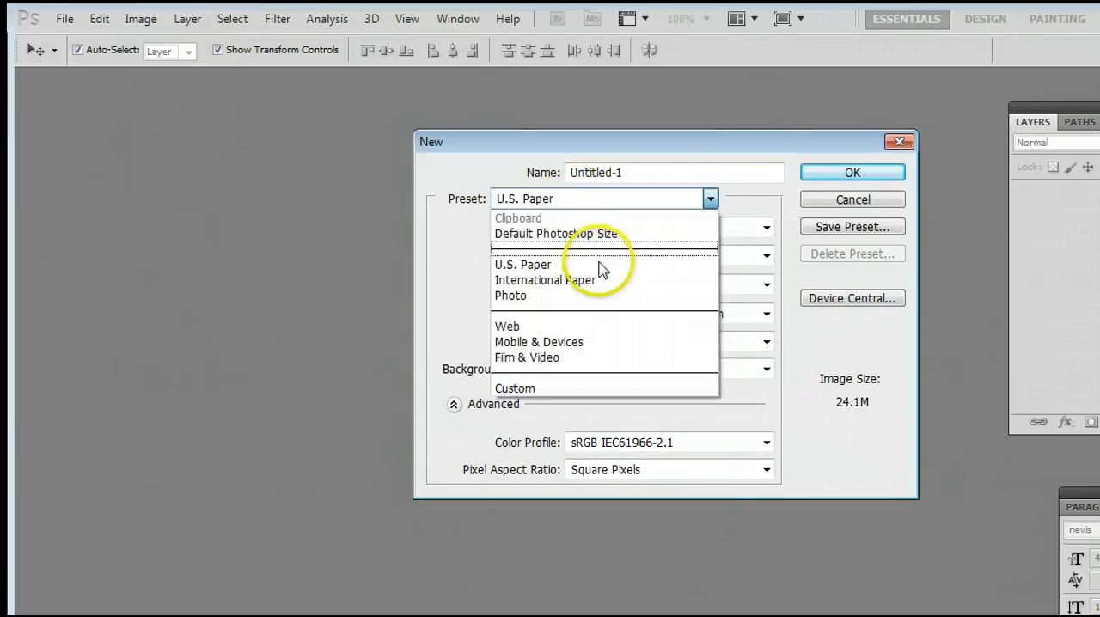
pyautogui.click(523, 264)
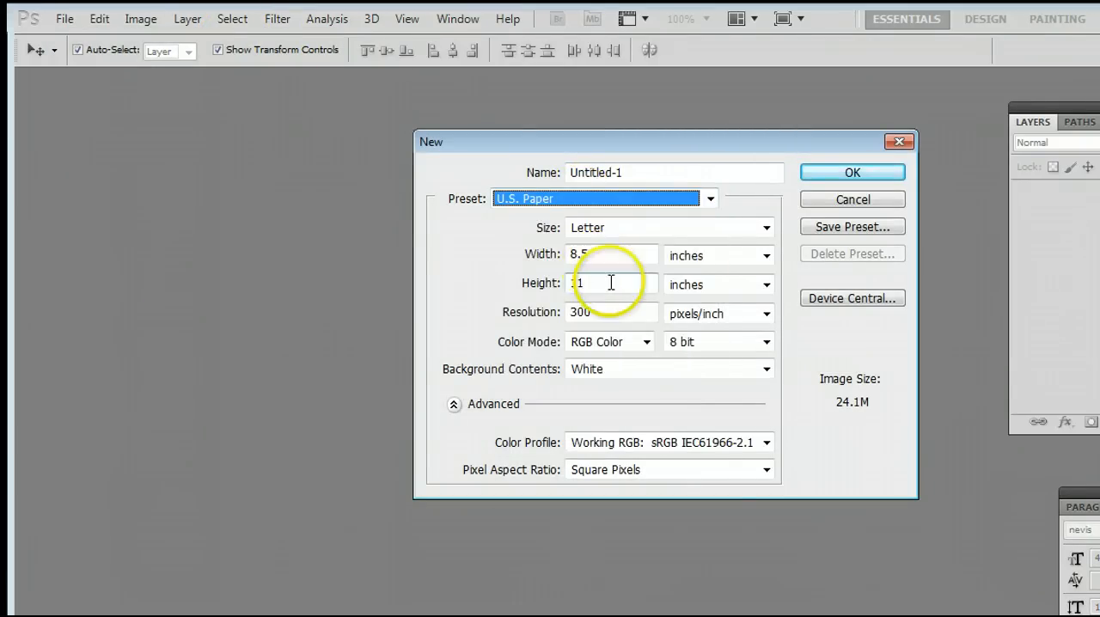
pyautogui.write('1')
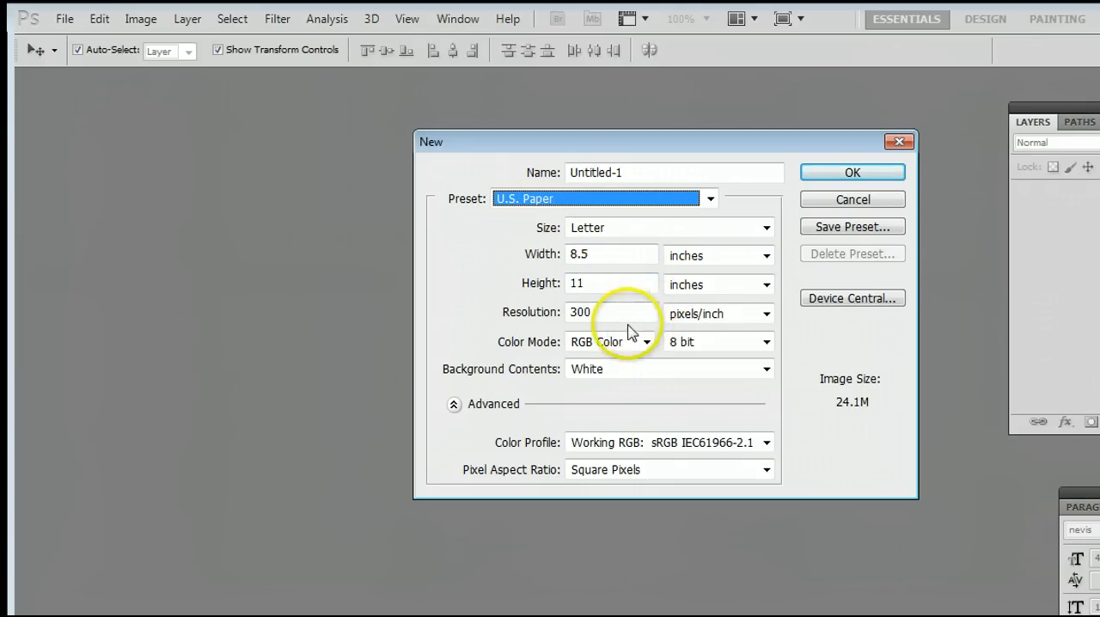
pyautogui.moveTo(742, 247)
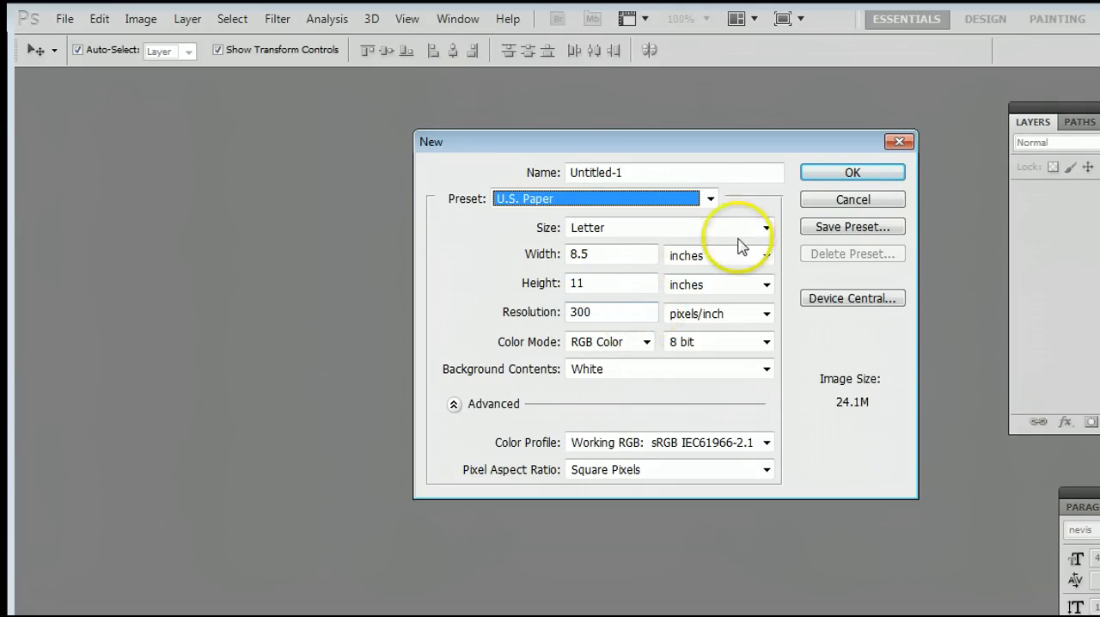
pyautogui.click(853, 172)
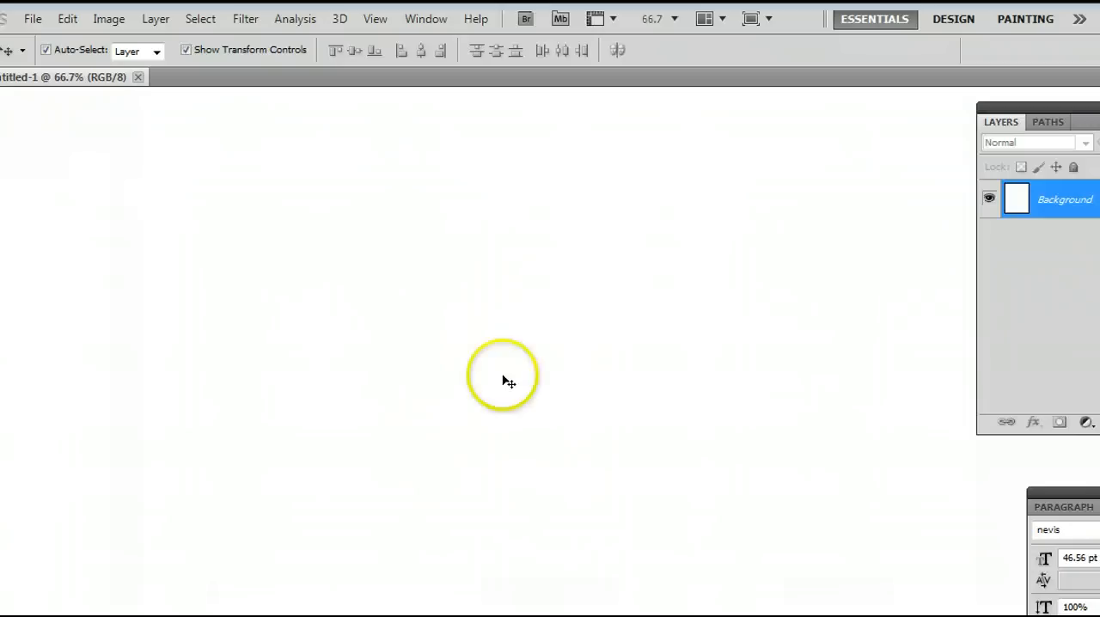
# Step: Show the Tools panel beside the blank Untitled-1 document
pyautogui.click(427, 17)
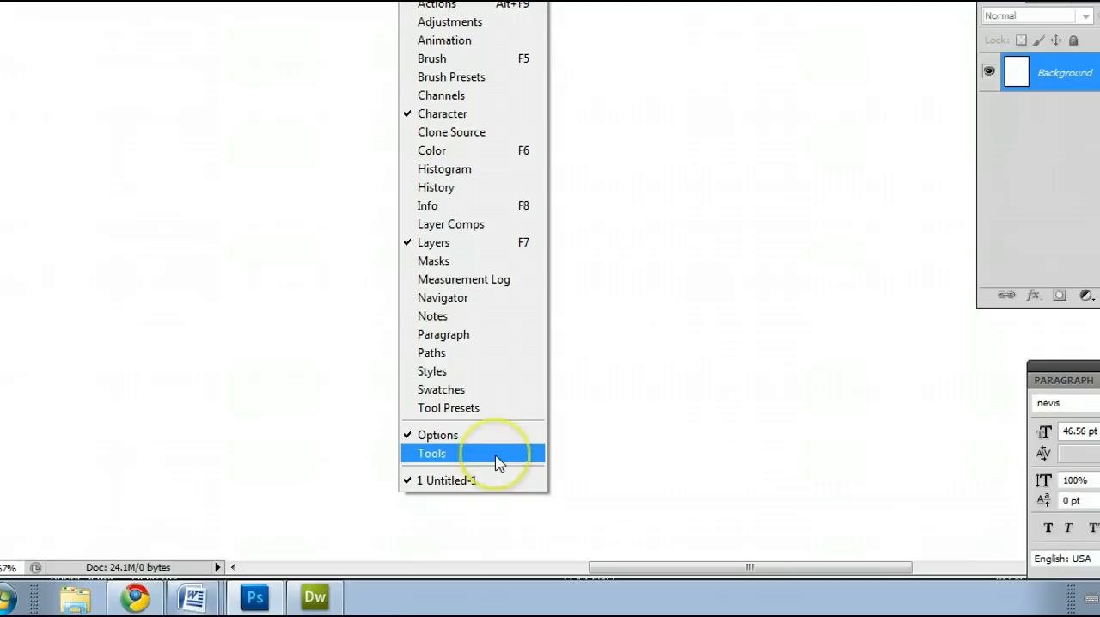
pyautogui.click(431, 454)
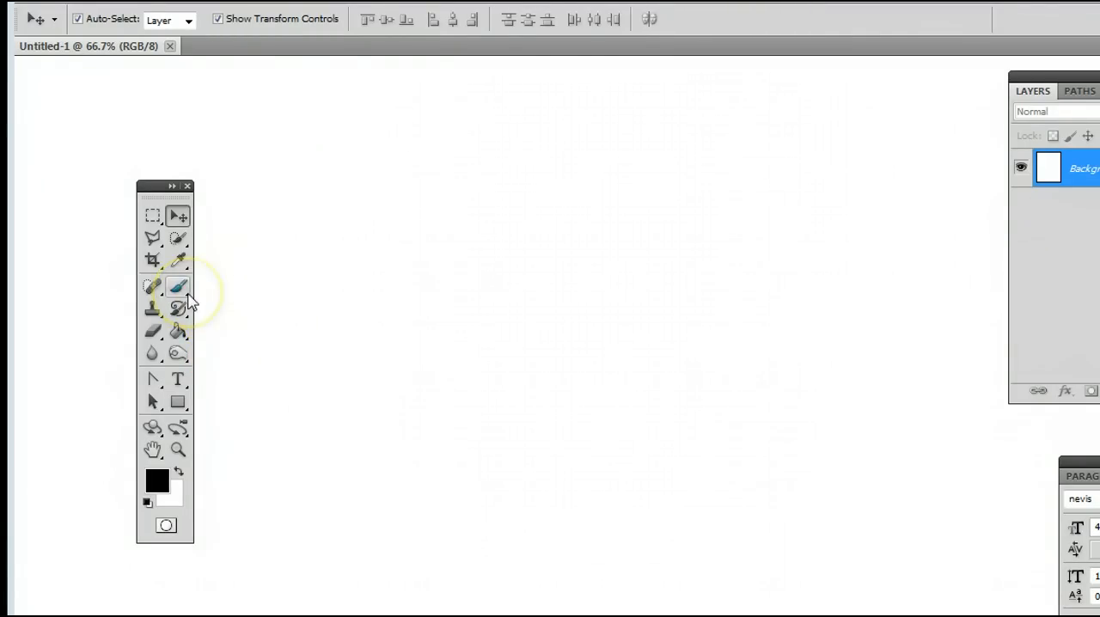
# Step: Make the Pencil the active painting tool from the brush tool group, brush size about 86
pyautogui.click(179, 285)
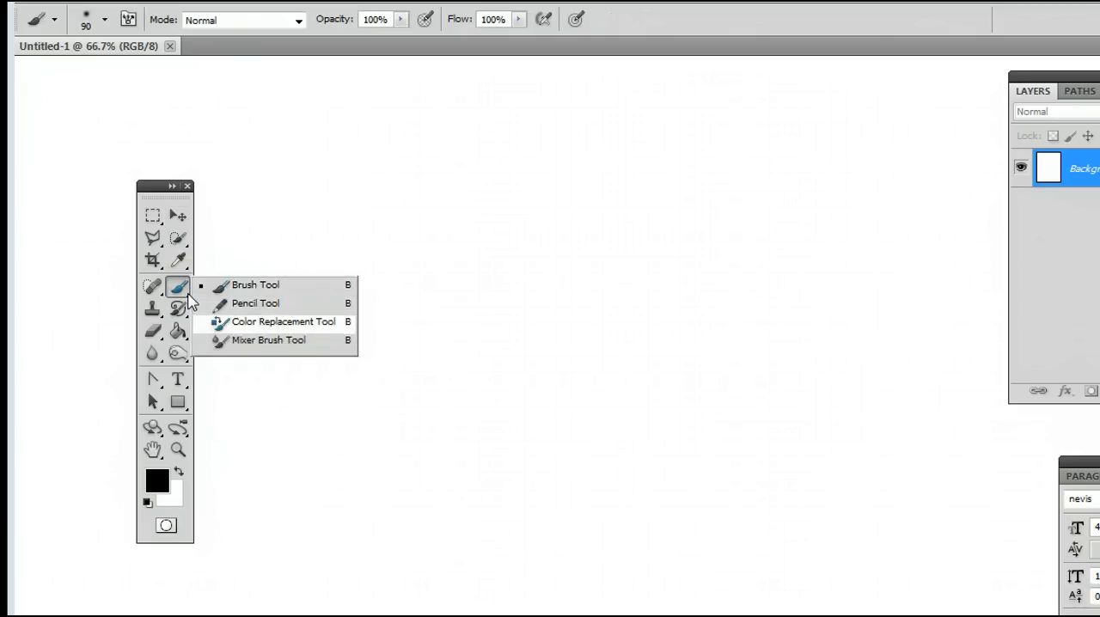
pyautogui.moveTo(312, 344)
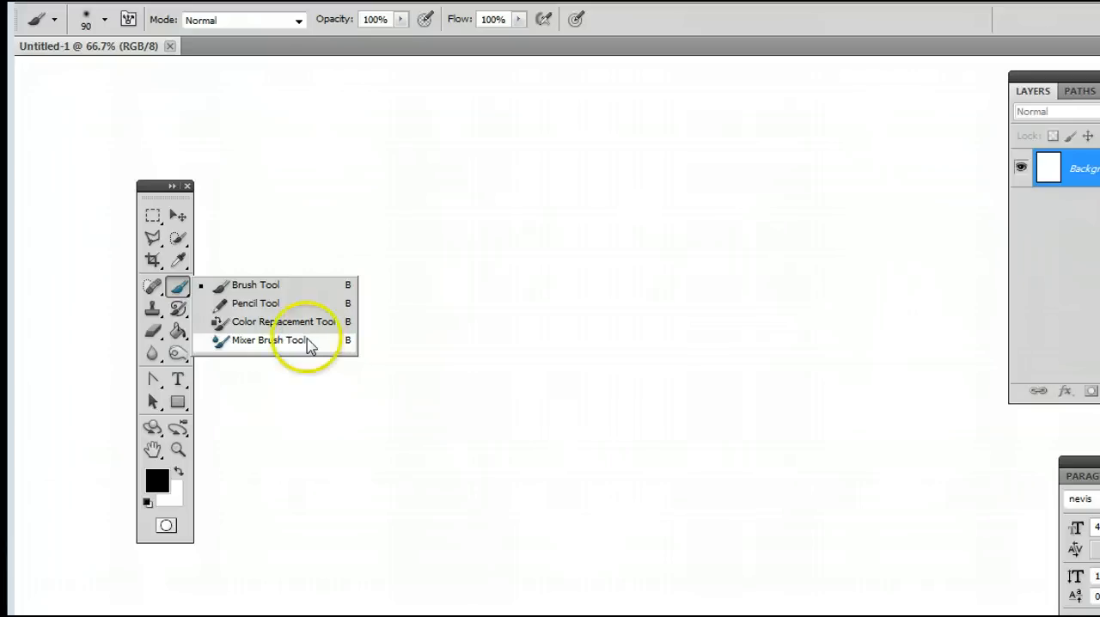
pyautogui.click(284, 320)
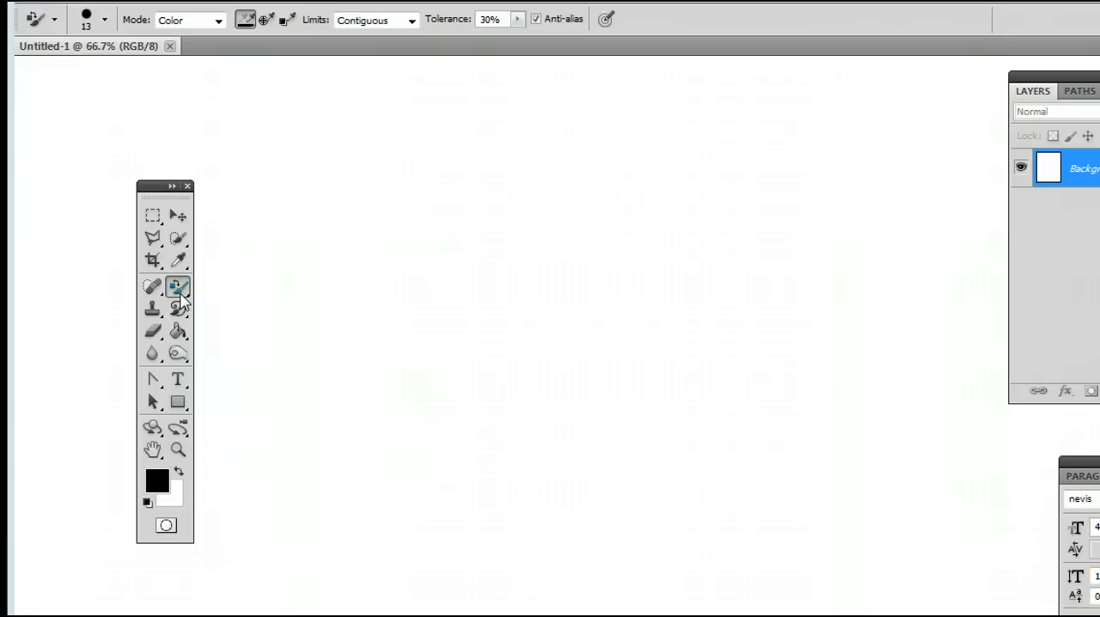
pyautogui.moveTo(178, 289)
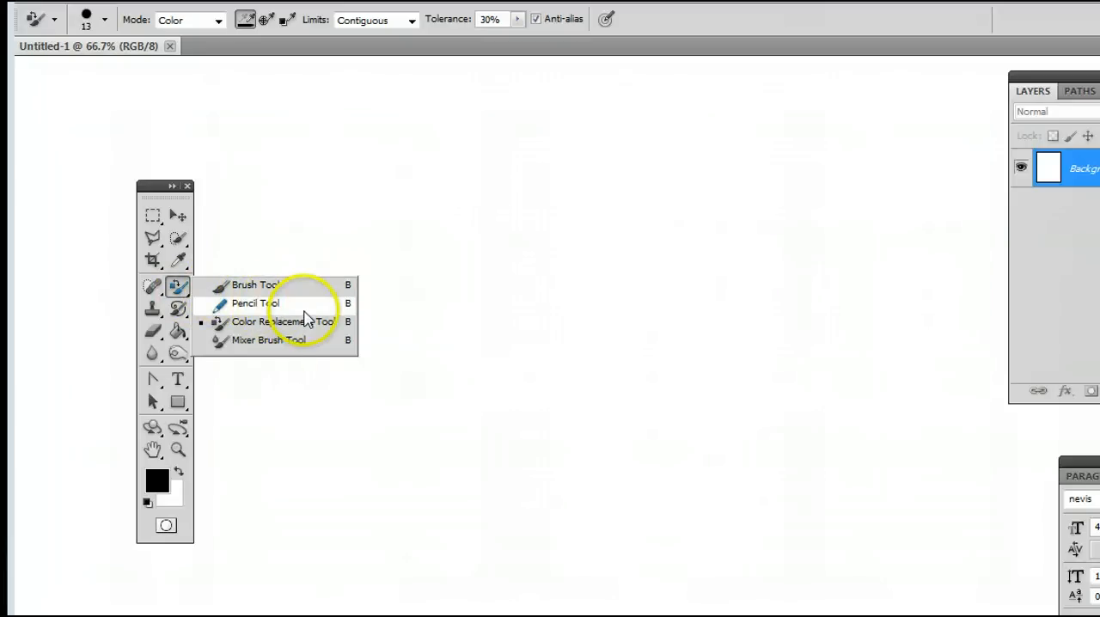
pyautogui.click(254, 302)
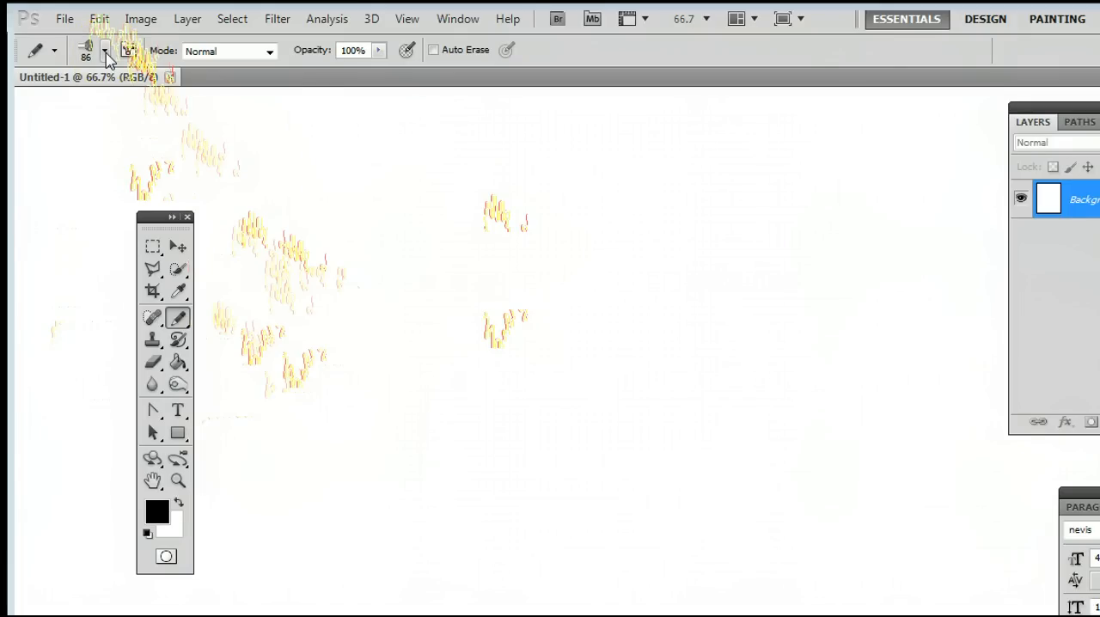
# Step: Choose a large textured 86 px tip and paint big black strokes across the canvas
pyautogui.click(105, 50)
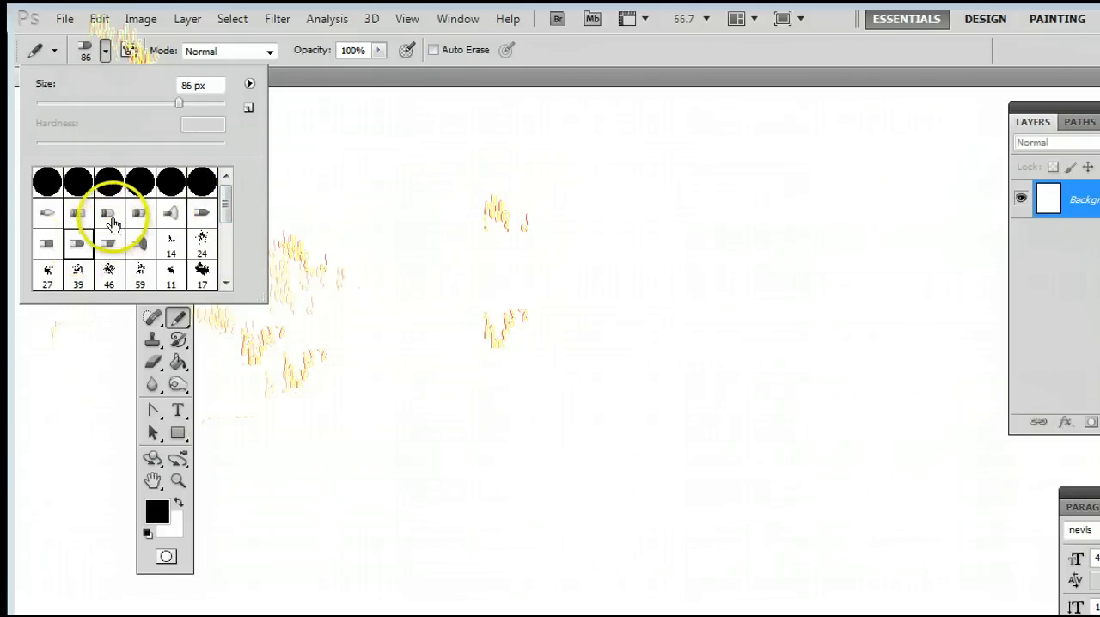
pyautogui.click(139, 213)
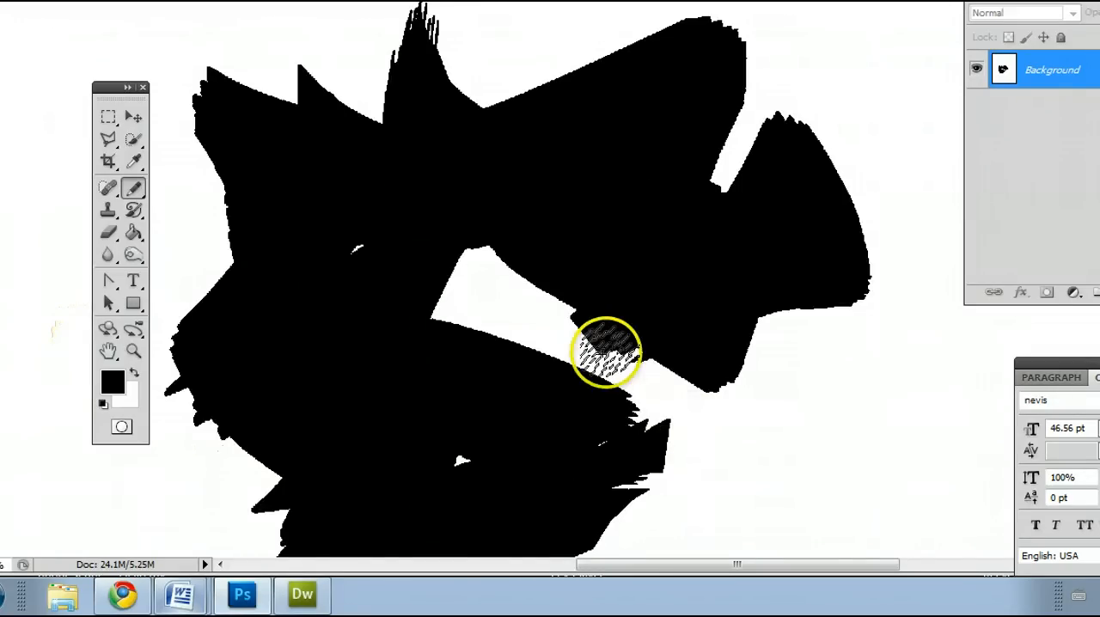
pyautogui.moveTo(358, 170)
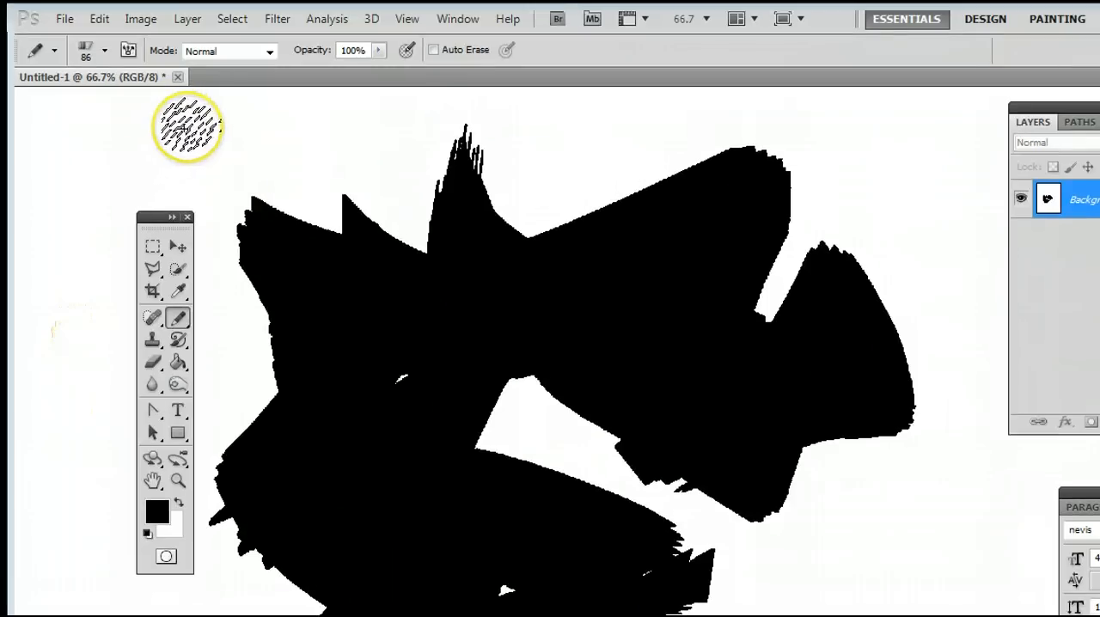
pyautogui.moveTo(473, 227)
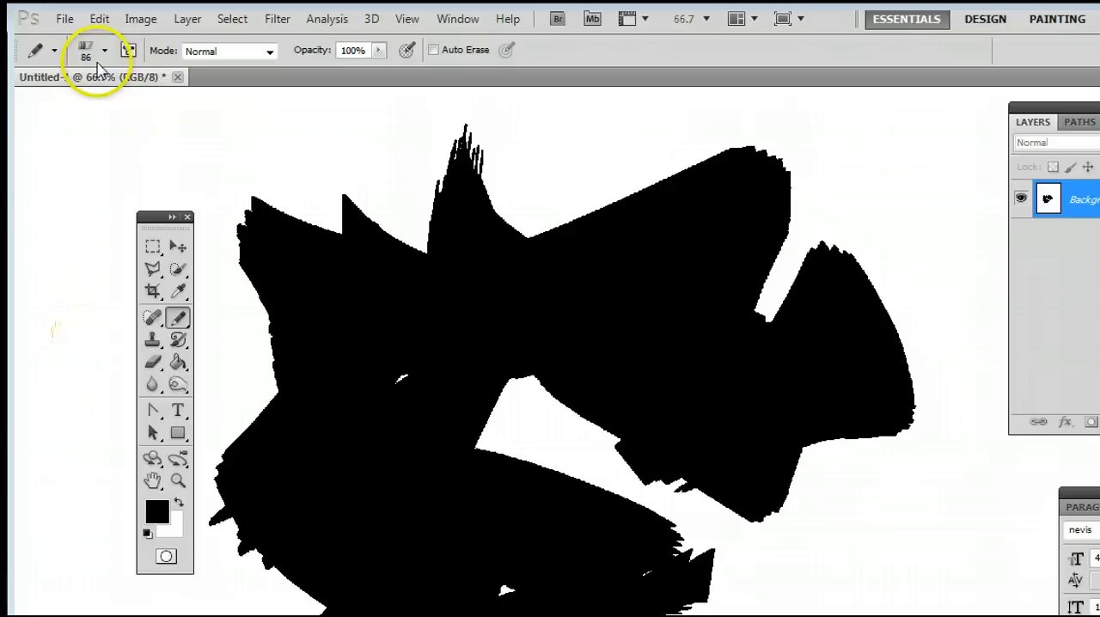
# Step: Switch to small 4 px tips and scribble thin black freehand lines over the large shapes
pyautogui.click(103, 50)
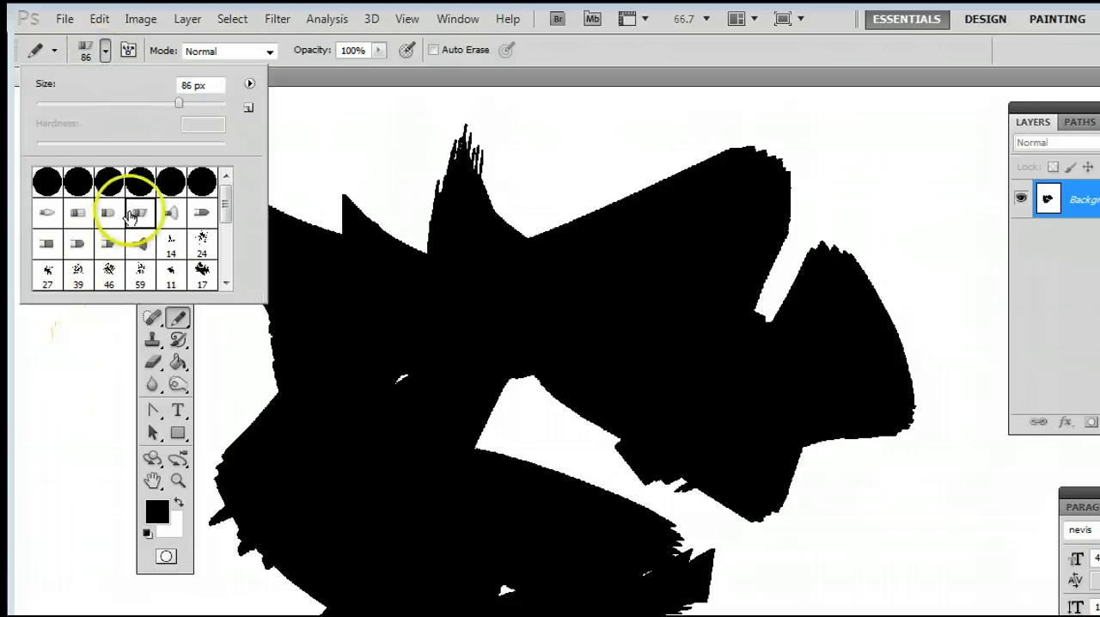
pyautogui.click(48, 181)
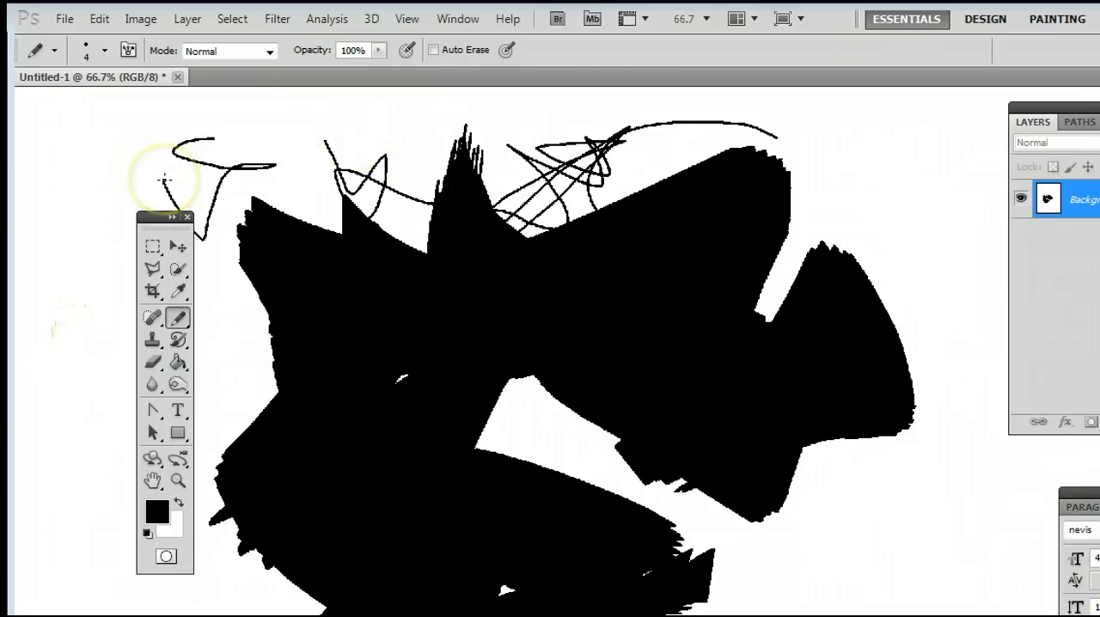
pyautogui.click(53, 50)
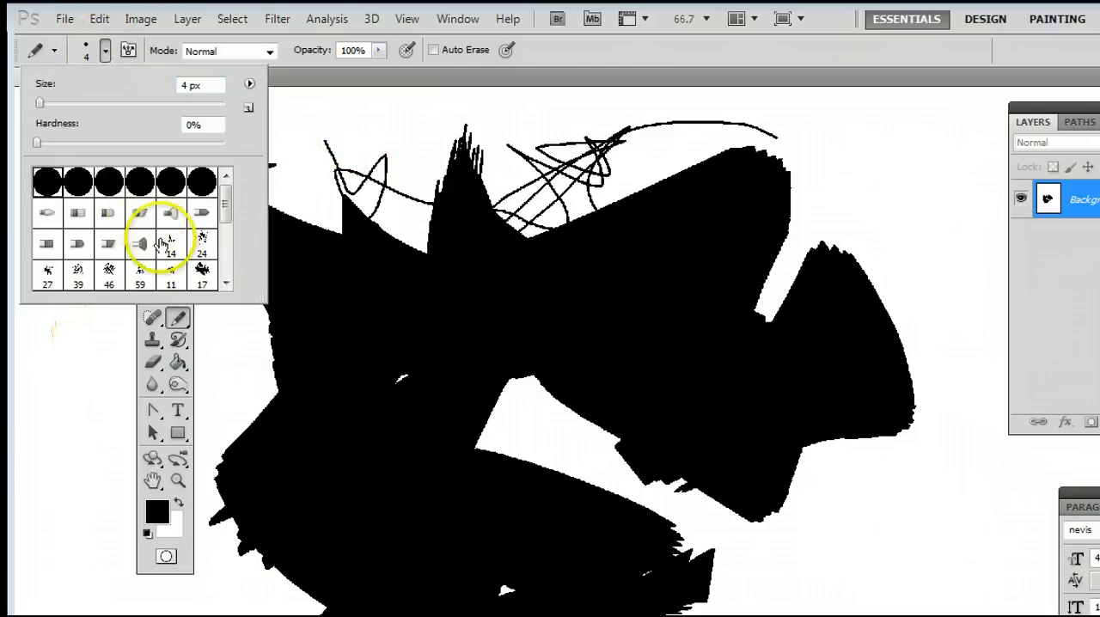
pyautogui.click(53, 50)
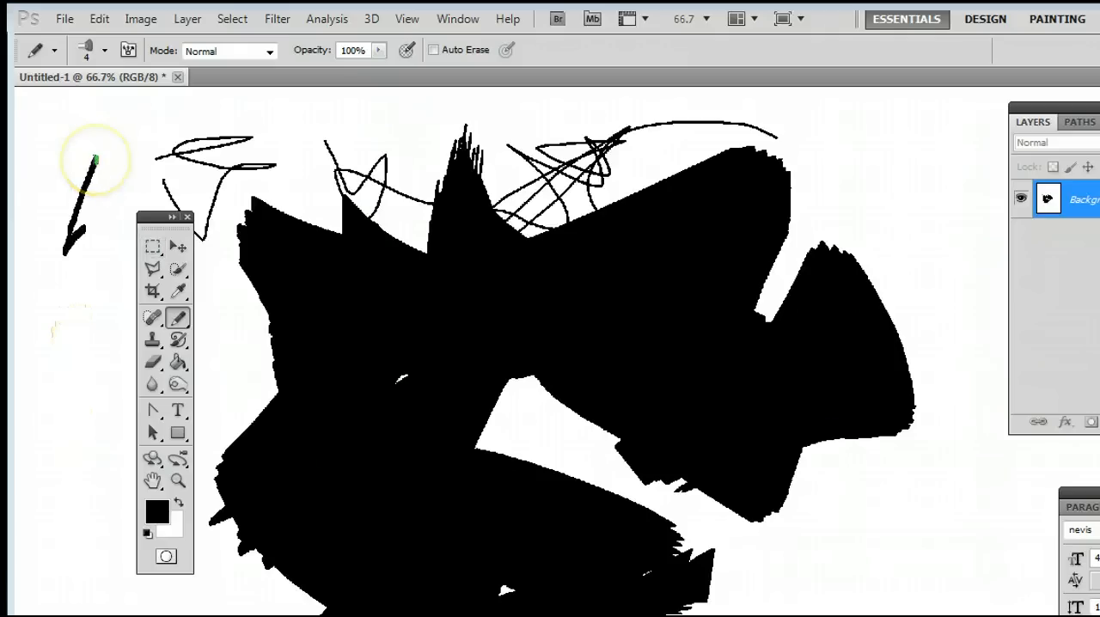